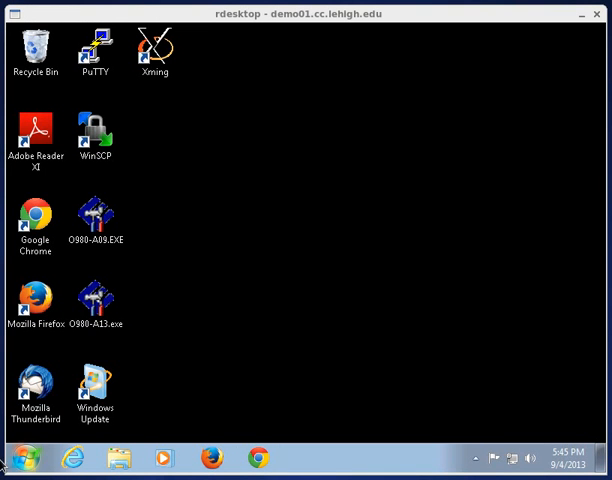
pyautogui.moveTo(12, 458)
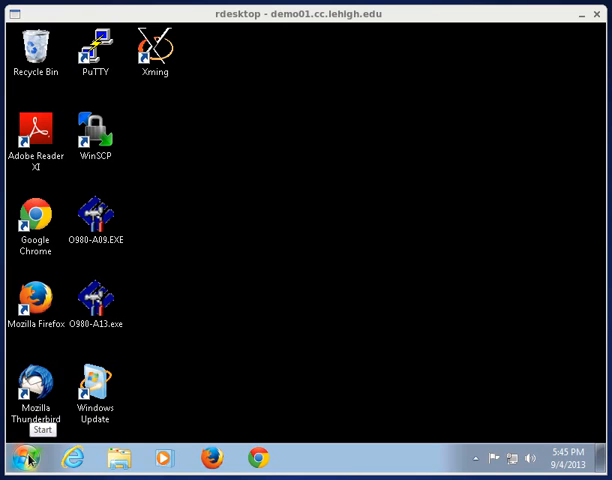
# - Launch the Xming X server from the Start menu's All Programs list
pyautogui.click(18, 458)
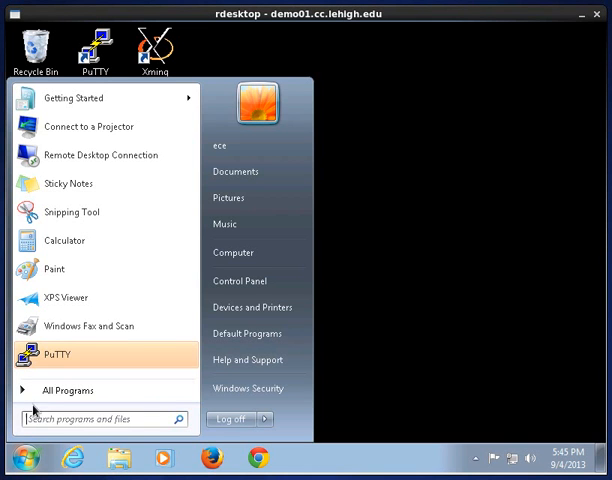
pyautogui.click(68, 390)
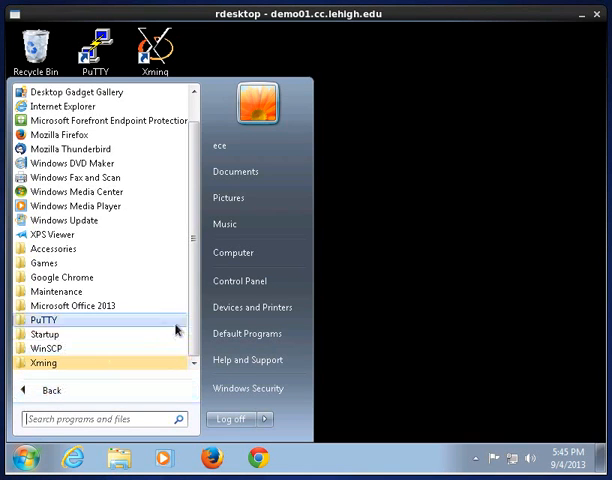
pyautogui.moveTo(247, 333)
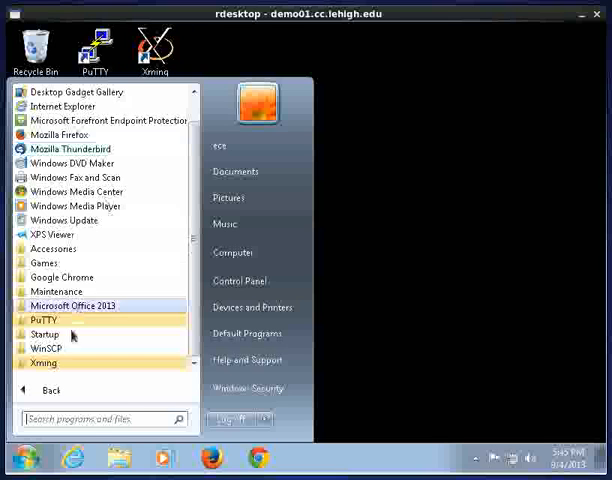
pyautogui.click(42, 363)
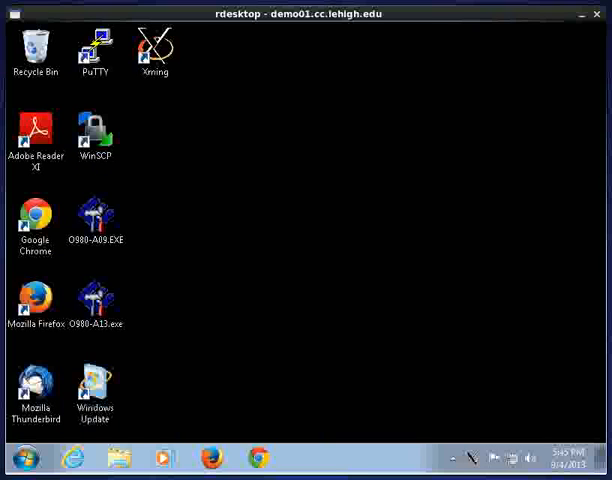
pyautogui.moveTo(471, 458)
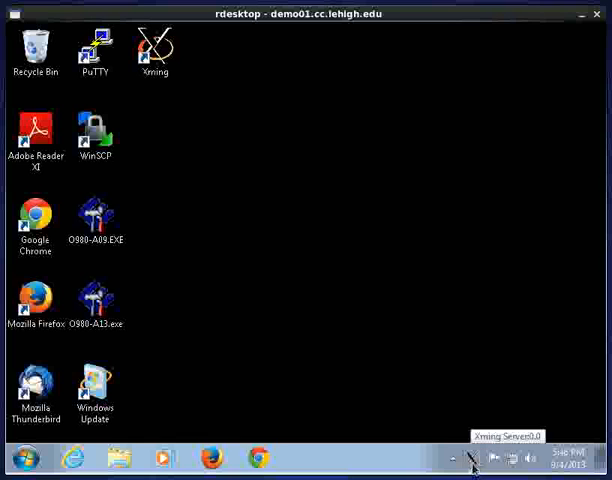
pyautogui.click(453, 458)
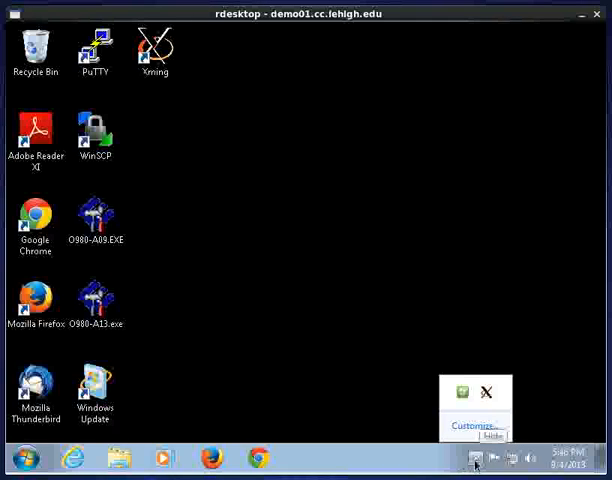
pyautogui.moveTo(537, 390)
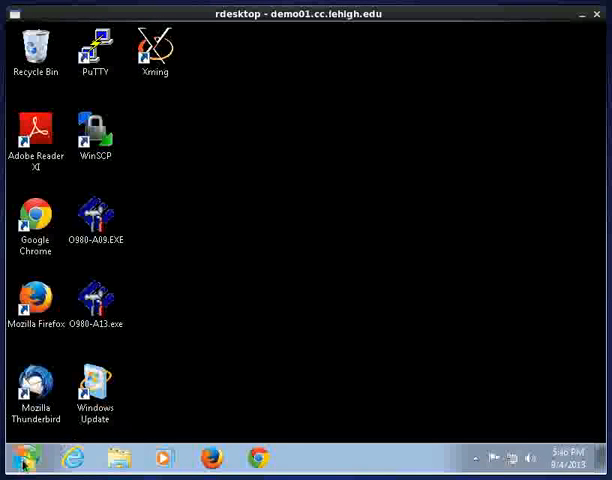
pyautogui.moveTo(22, 458)
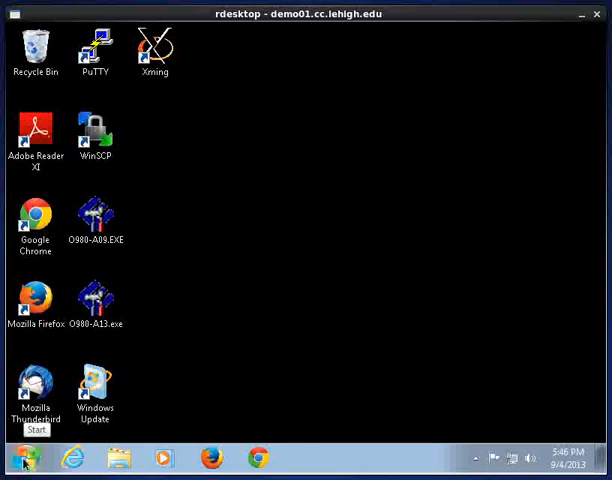
# - Launch PuTTY from its program group in the Start menu
pyautogui.click(22, 458)
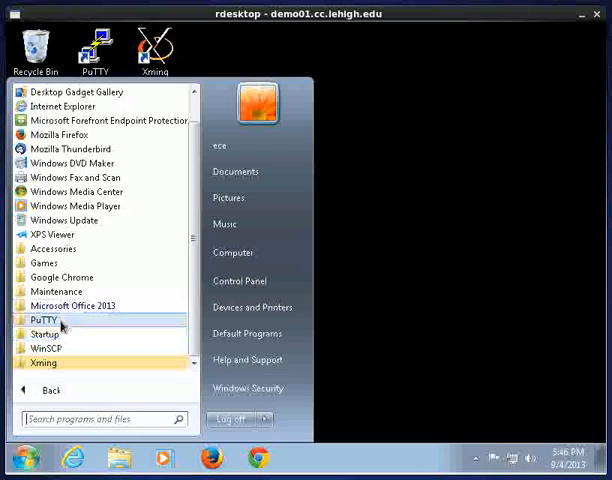
pyautogui.click(42, 320)
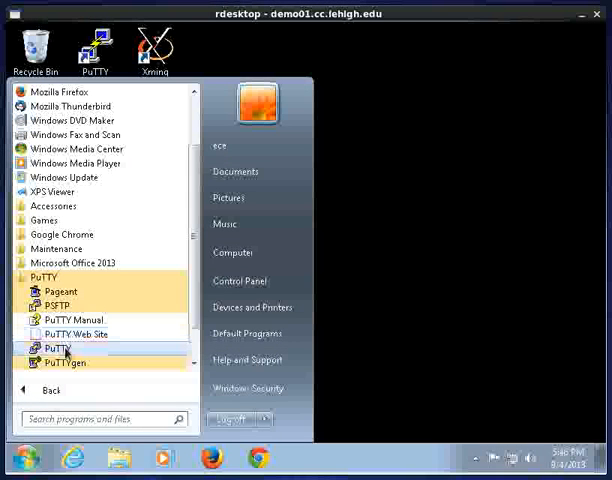
pyautogui.click(57, 347)
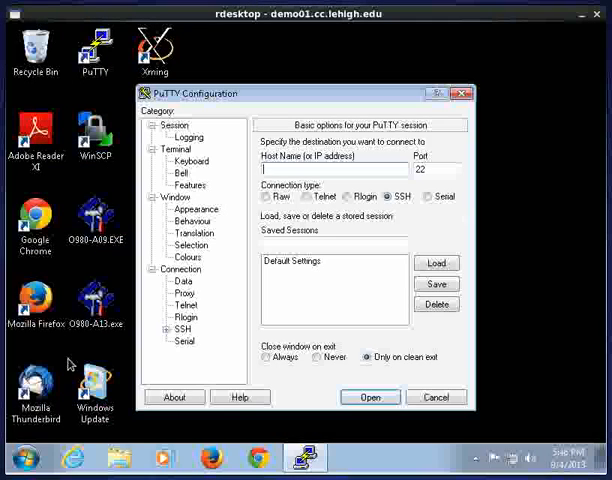
pyautogui.moveTo(218, 127)
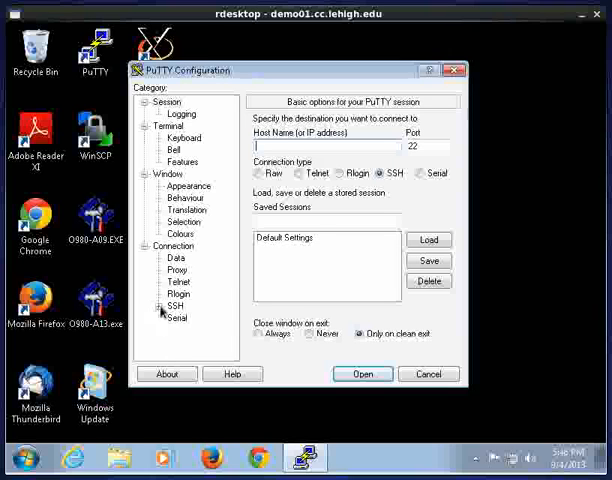
pyautogui.moveTo(231, 373)
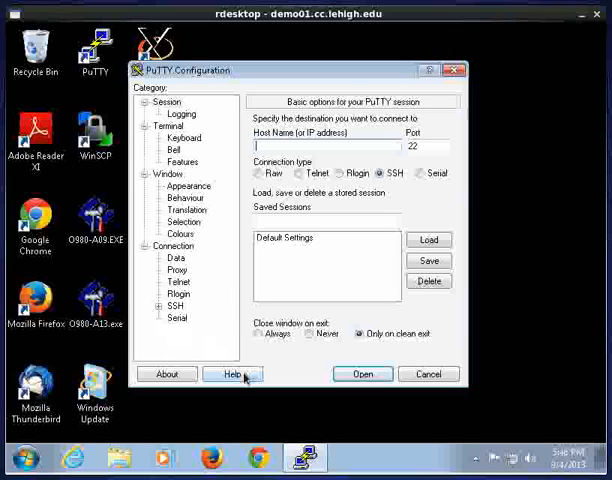
pyautogui.moveTo(158, 307)
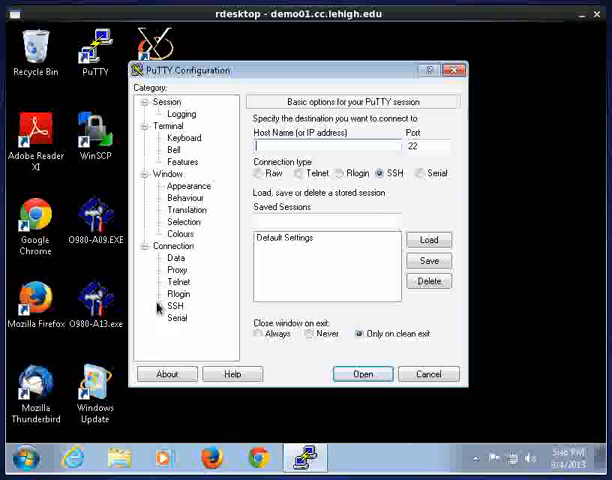
# - Tick 'Enable X11 forwarding' under Connection > SSH > X11
pyautogui.click(161, 305)
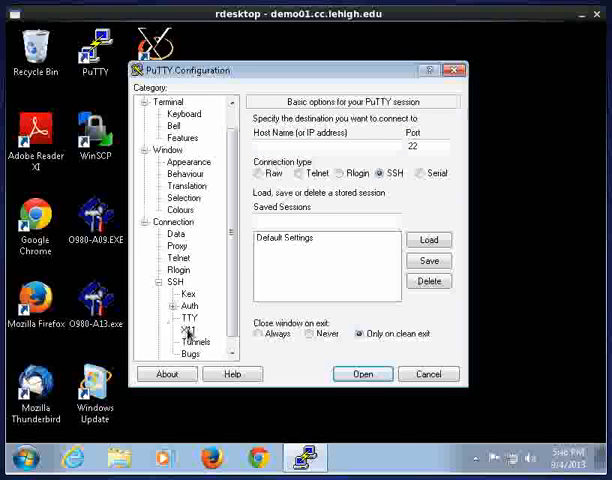
pyautogui.click(190, 331)
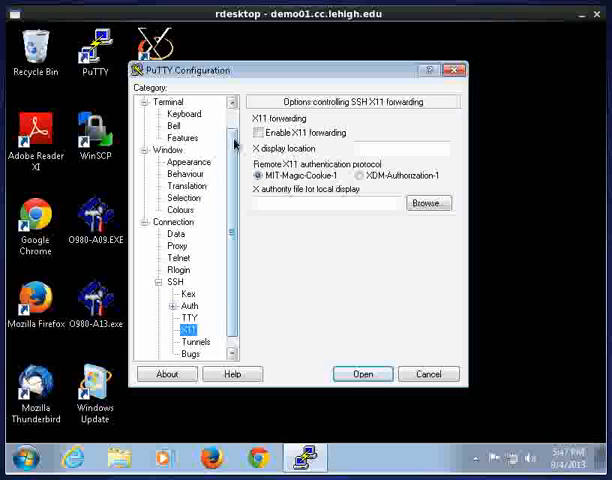
pyautogui.scroll(-3)
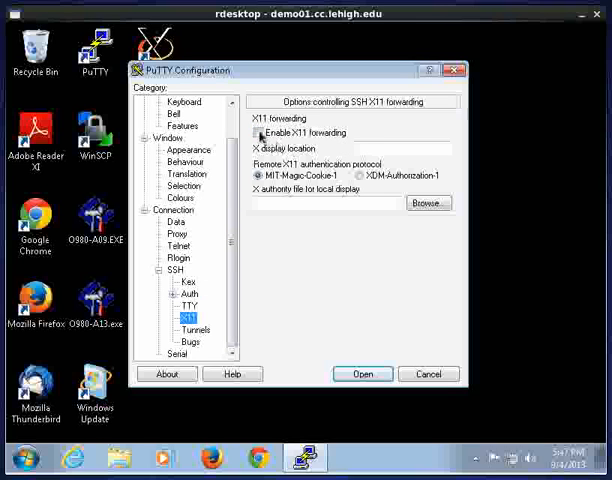
pyautogui.click(258, 133)
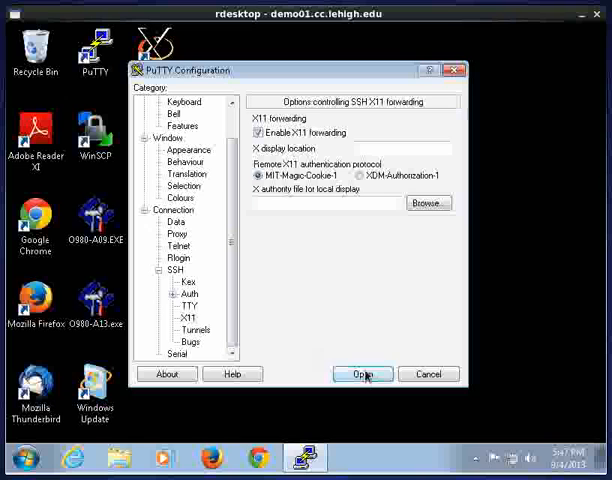
pyautogui.scroll(3)
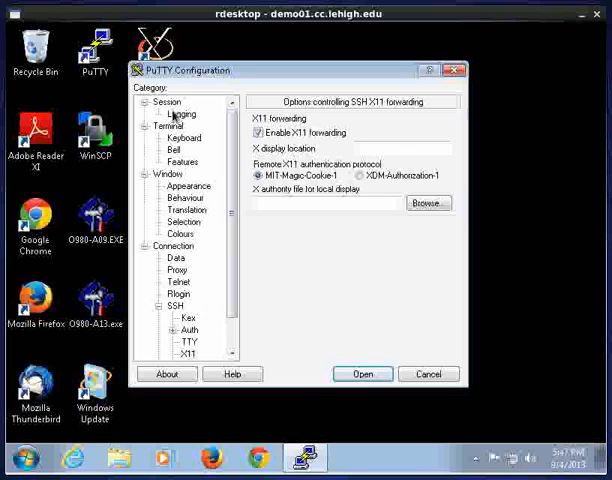
# - Enter host rockhopper.cc.lehigh.edu in Session settings and open the SSH connection
pyautogui.click(166, 102)
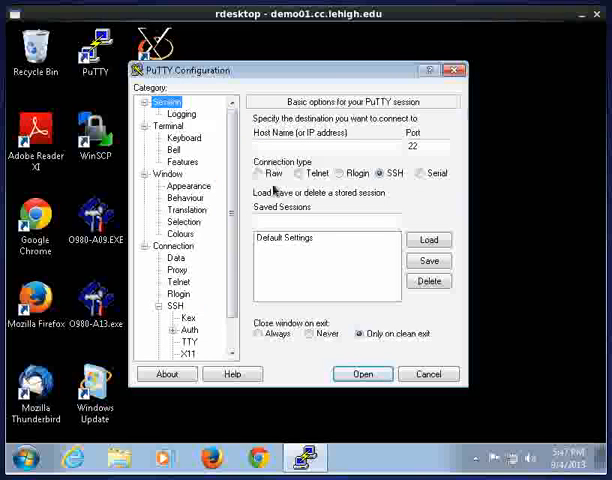
pyautogui.click(325, 146)
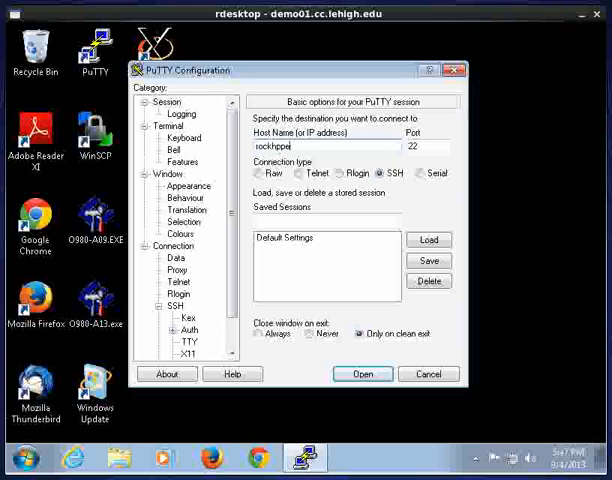
pyautogui.write('rockhopper.cc.lehigh.edu')
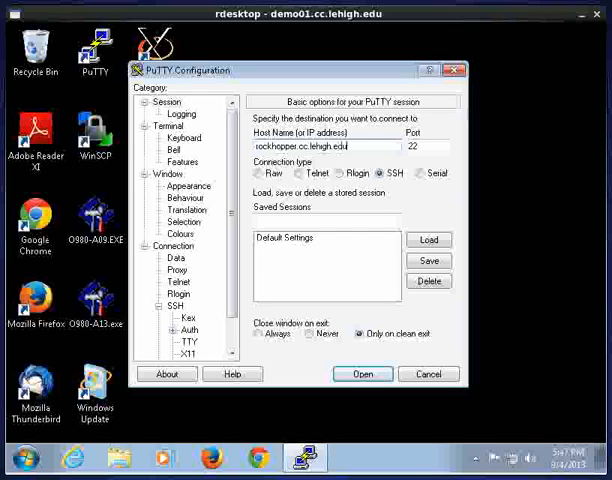
pyautogui.click(363, 373)
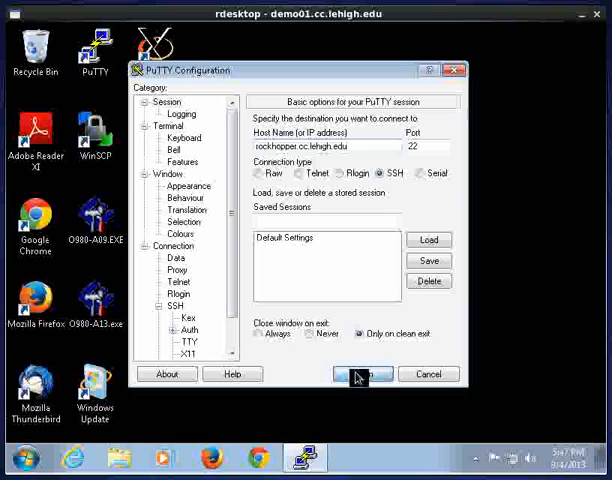
pyautogui.click(360, 373)
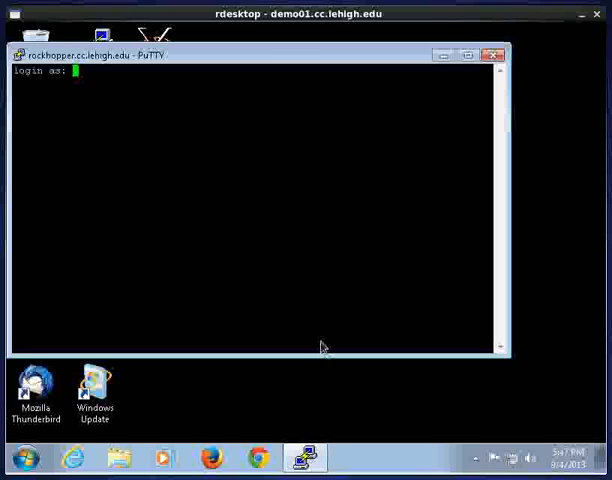
# - Log in as demouser and run the gedit command
pyautogui.write('demouser')
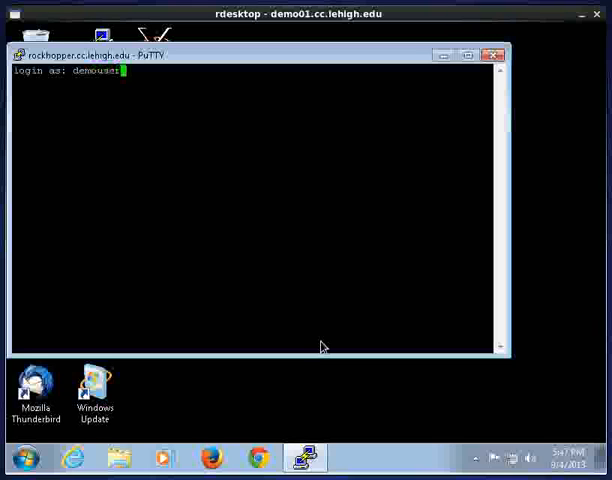
pyautogui.press('Return')
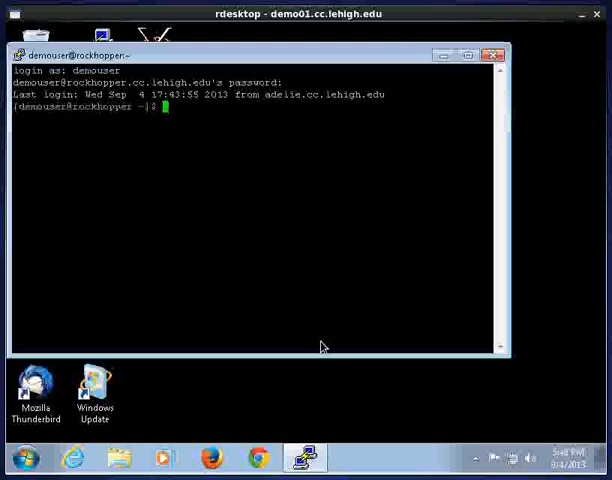
pyautogui.write('gedit')
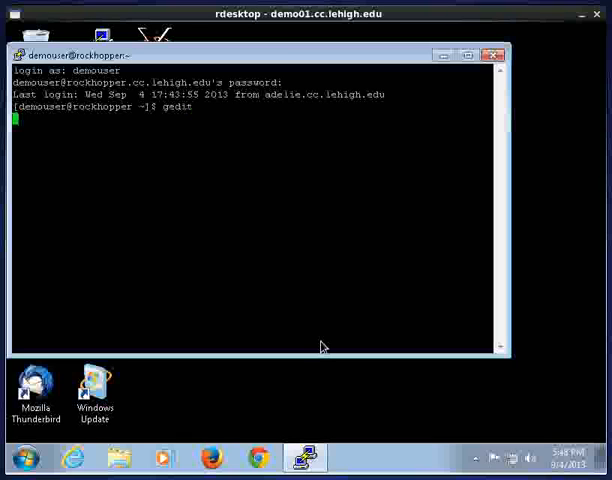
pyautogui.press('Return')
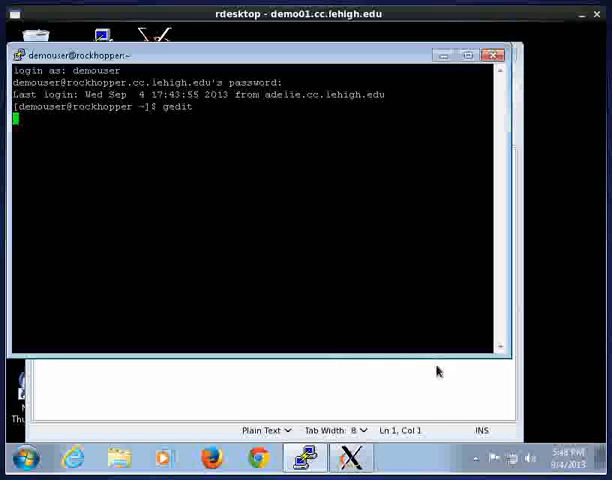
# - Quit gedit through File > Quit, then run freemind from the shell
pyautogui.press('Return')
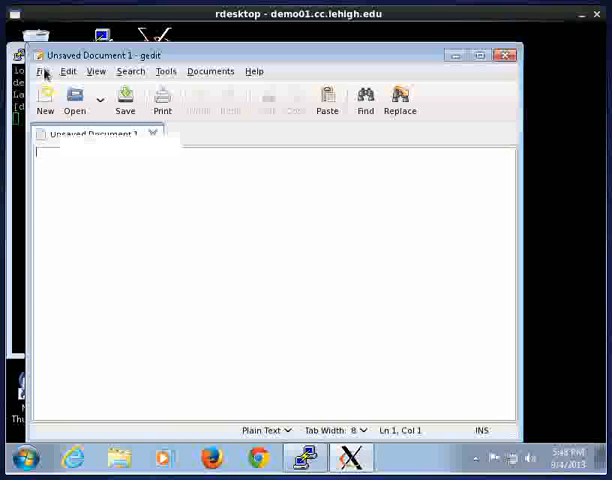
pyautogui.click(43, 71)
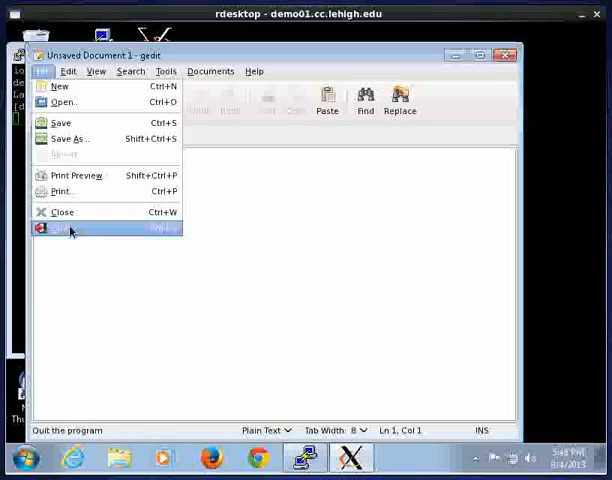
pyautogui.click(60, 229)
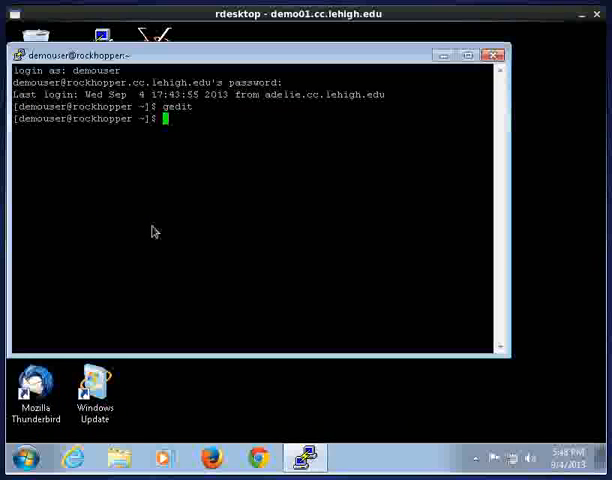
pyautogui.write('freemind')
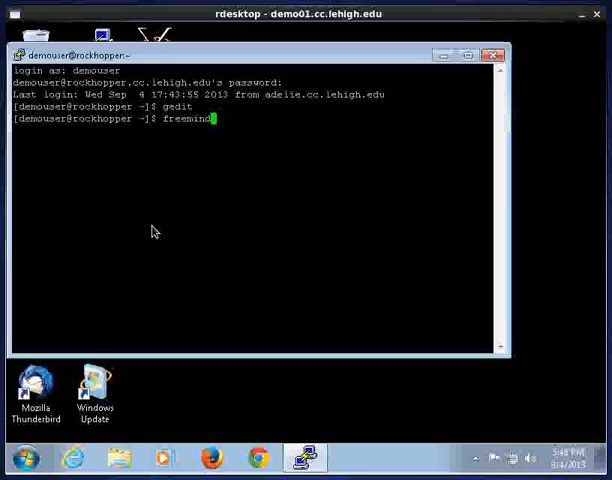
pyautogui.press('Return')
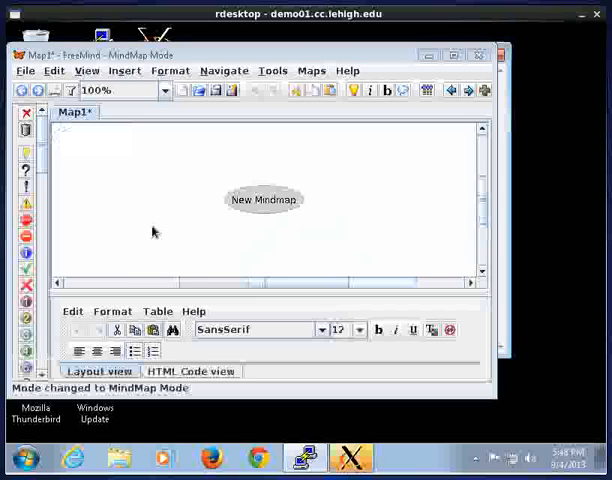
pyautogui.moveTo(288, 243)
pyautogui.write('Ne')
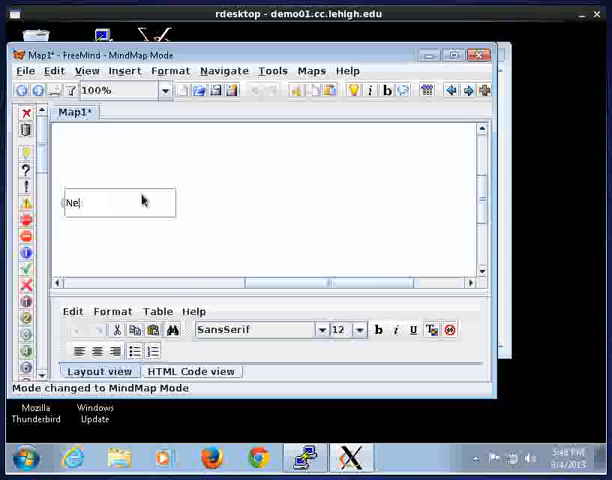
# - Rename the root node to 'term paper' and close FreeMind at the save prompt
pyautogui.press('BackSpace')
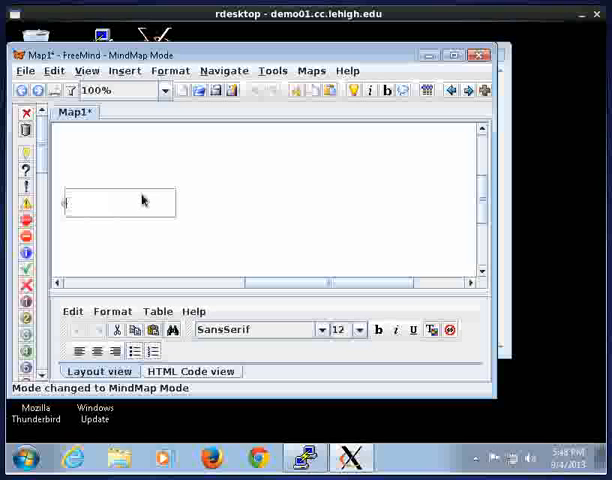
pyautogui.write('term paper')
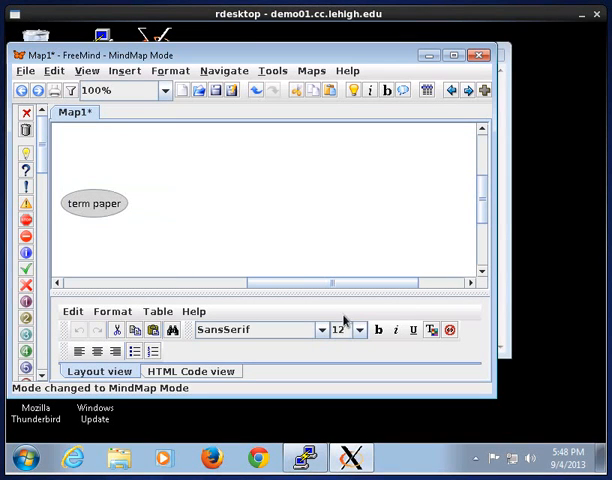
pyautogui.moveTo(398, 318)
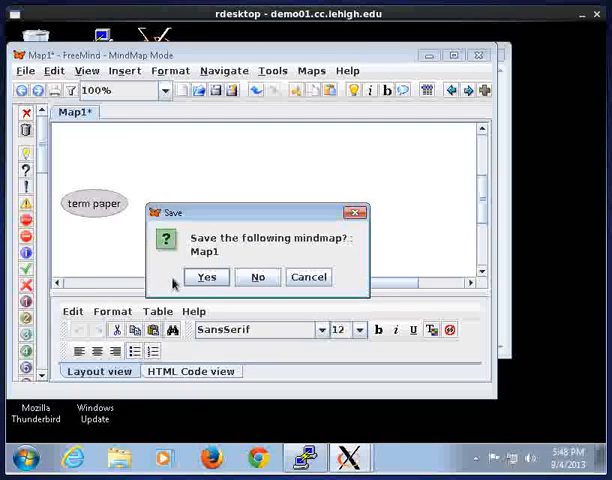
pyautogui.click(257, 277)
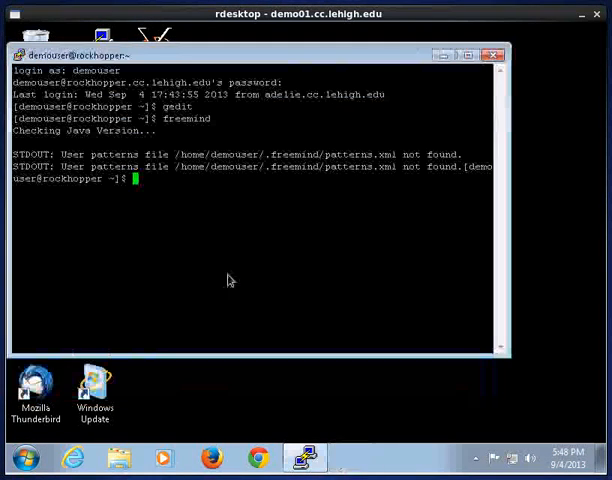
pyautogui.moveTo(185, 402)
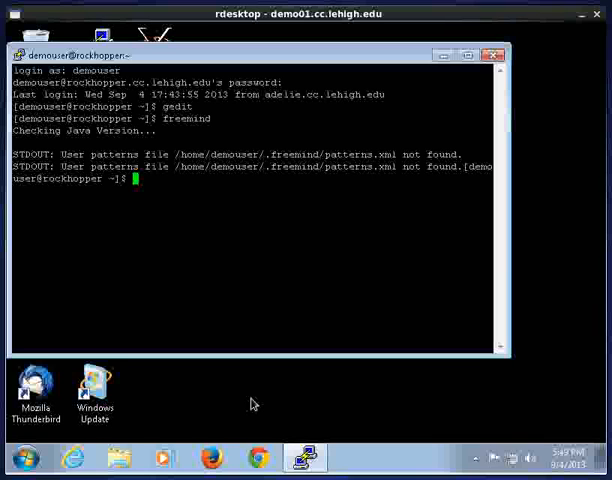
# - Run 'exit' to log demouser out of rockhopper
pyautogui.write('ex')
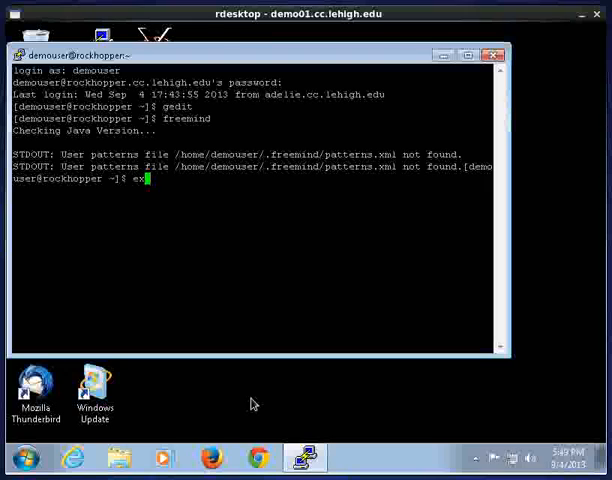
pyautogui.write('it')
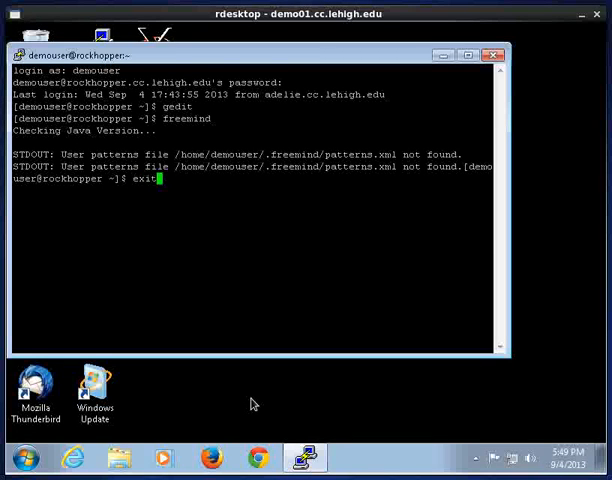
pyautogui.press('Return')
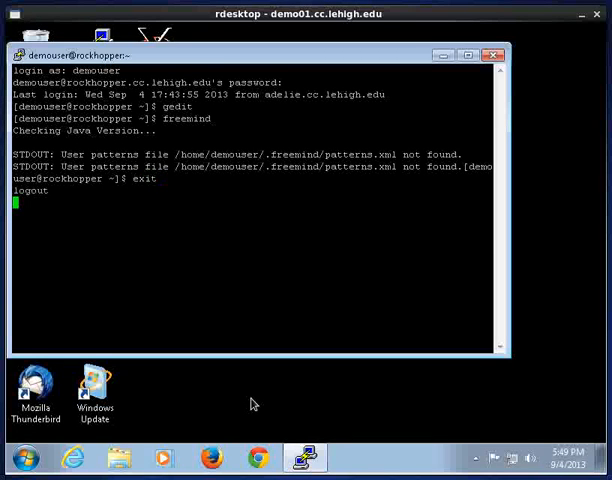
pyautogui.moveTo(30, 185)
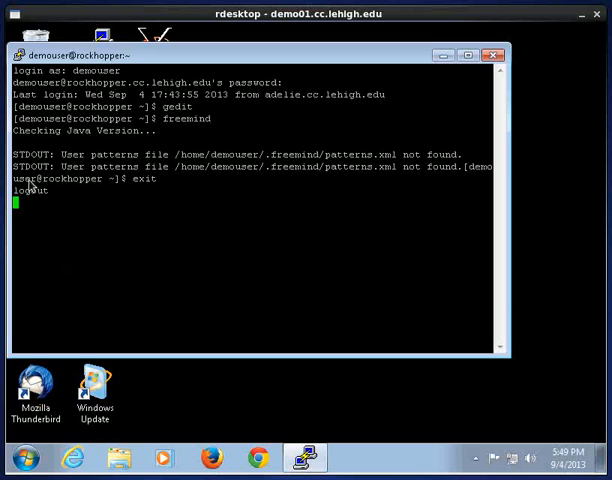
pyautogui.moveTo(38, 208)
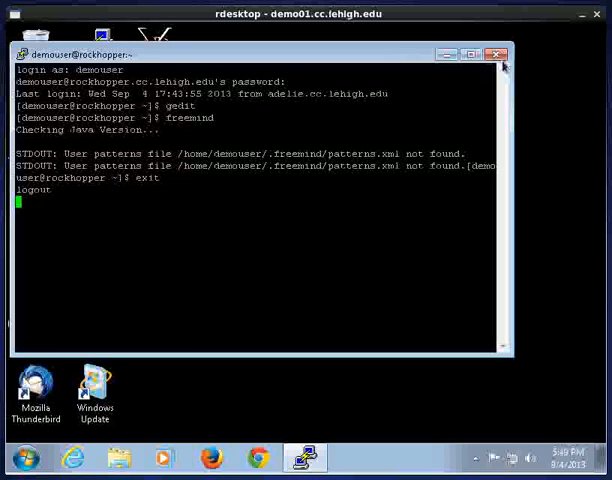
# - Close the PuTTY session window and confirm the exit
pyautogui.click(500, 54)
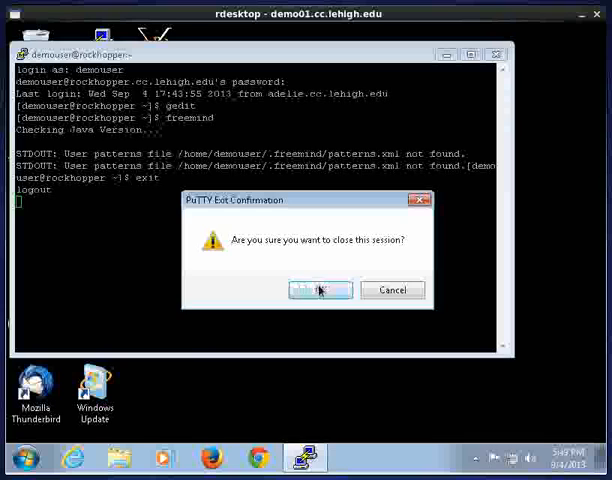
pyautogui.click(320, 289)
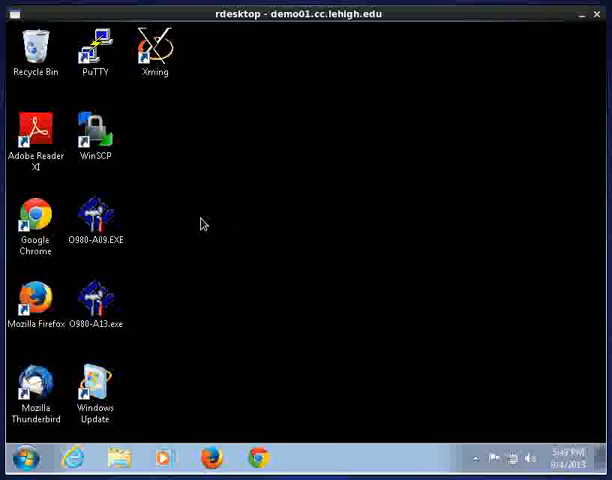